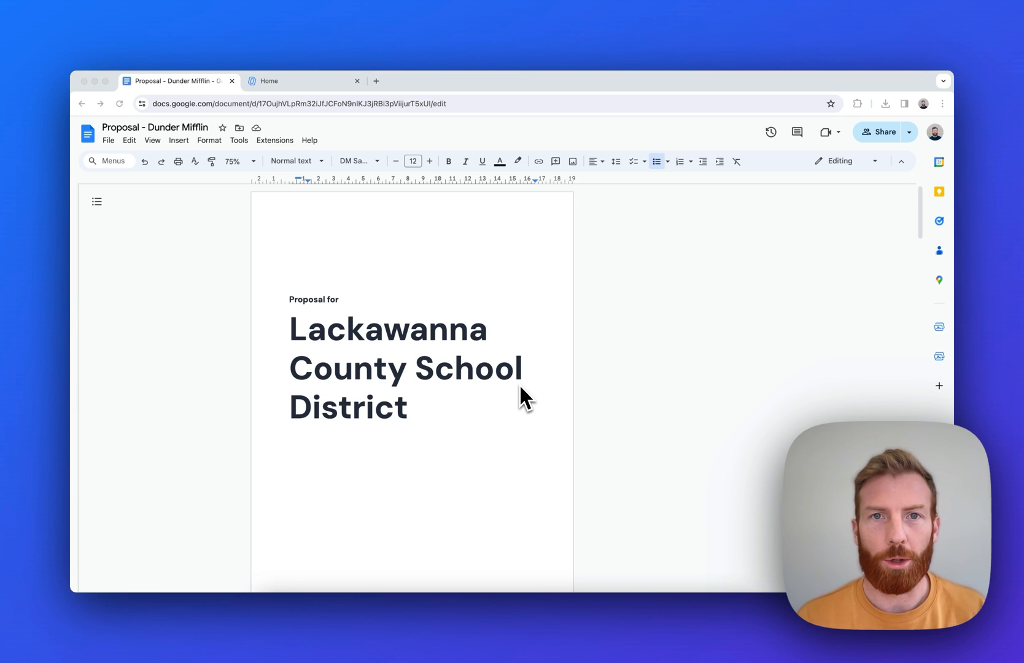
mouse_move(455, 451)
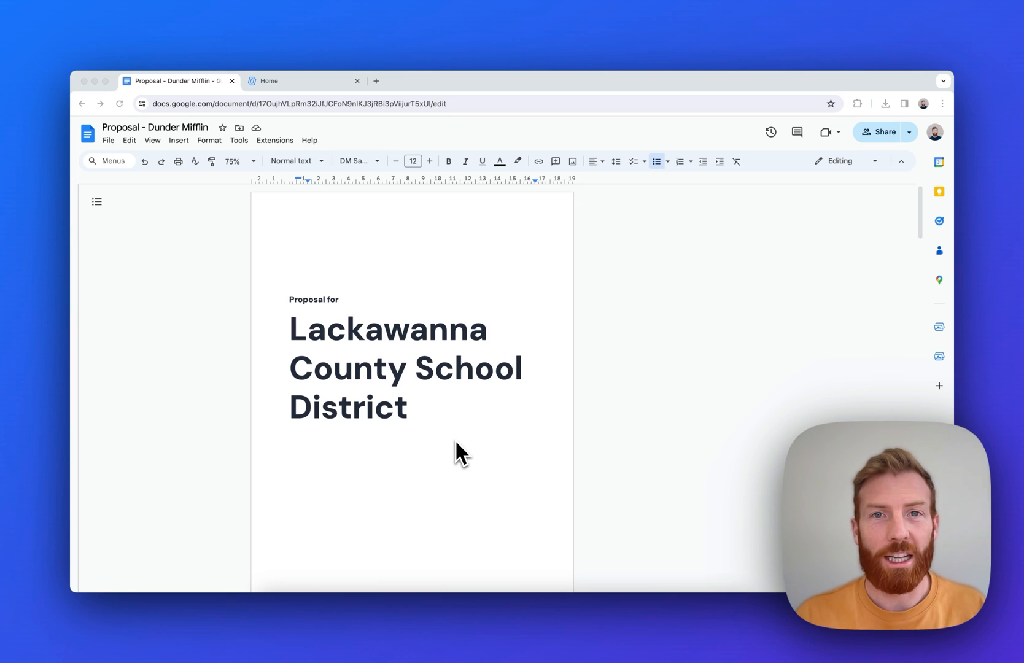
Scroll to the Products section and choose to save it as a custom building block.
scroll("down", 3)
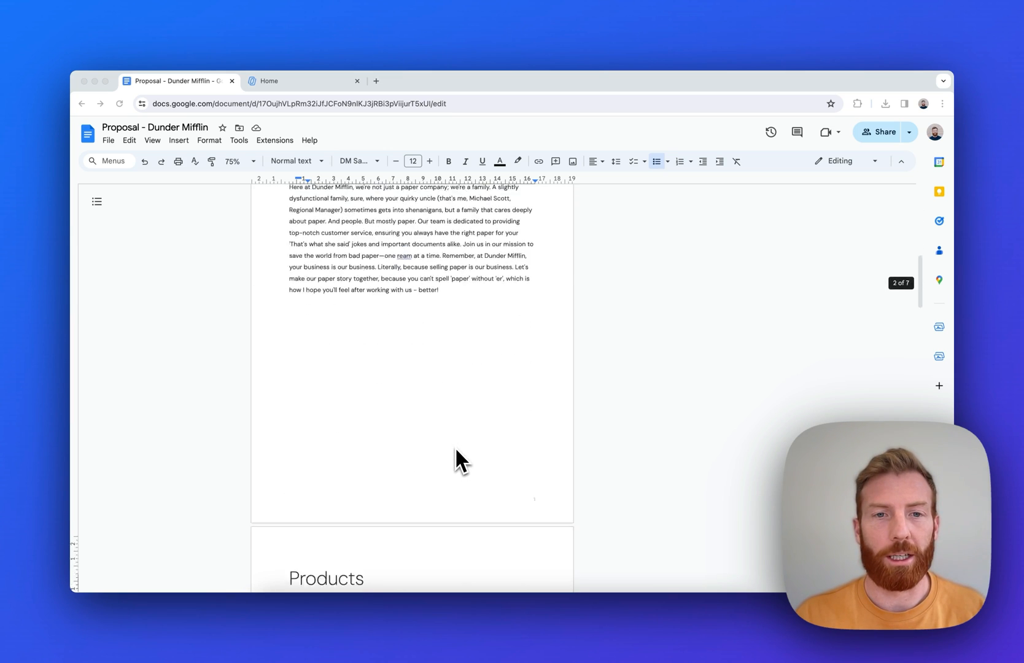
scroll("up", 3)
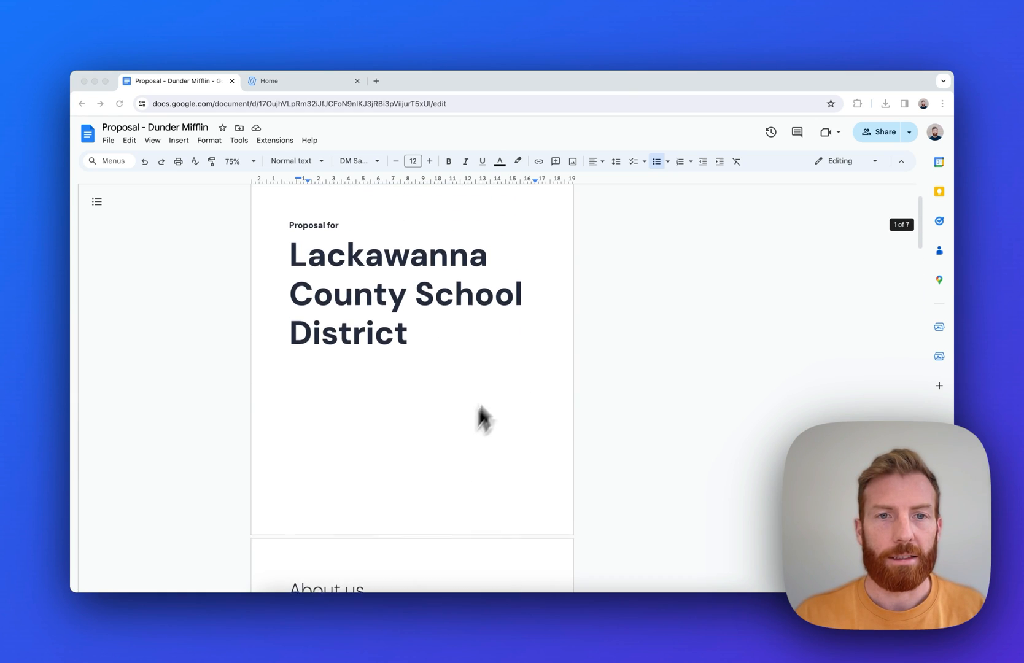
scroll("down", 3)
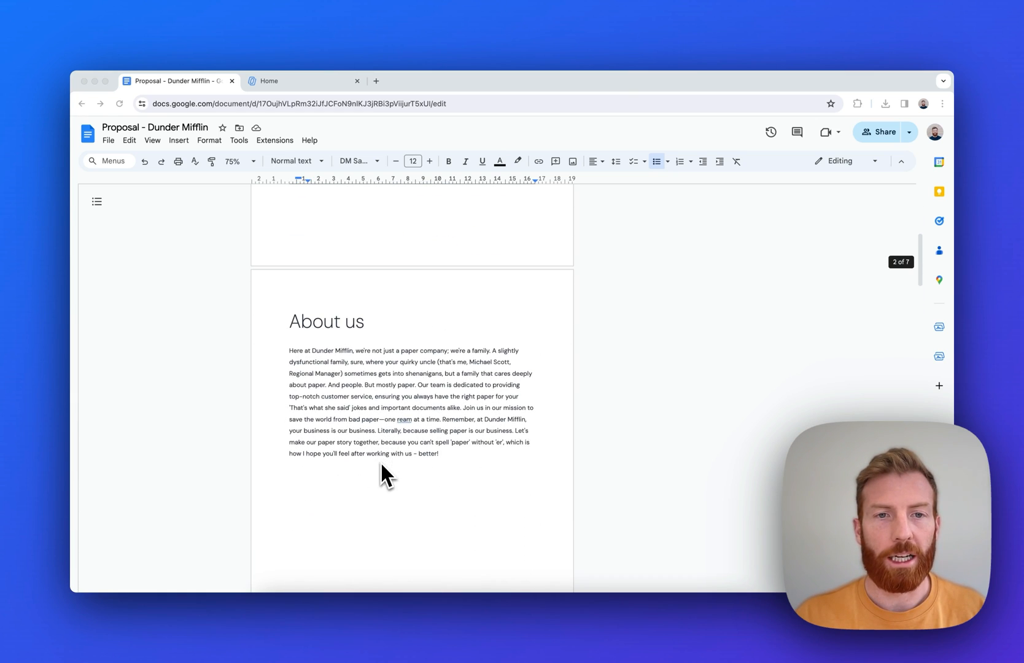
scroll("down", 3)
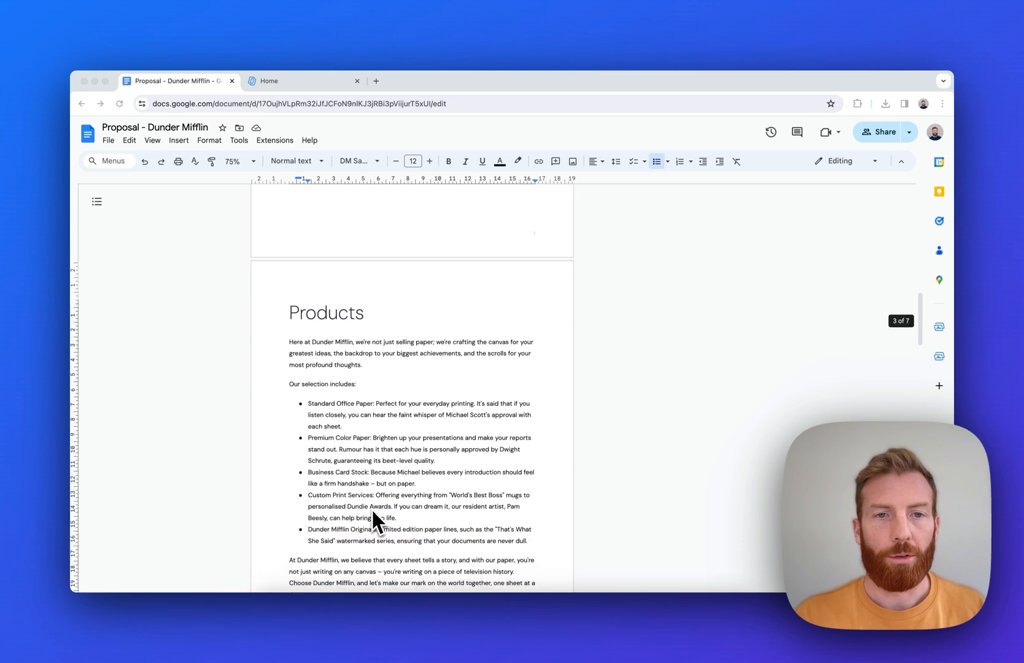
scroll("down", 3)
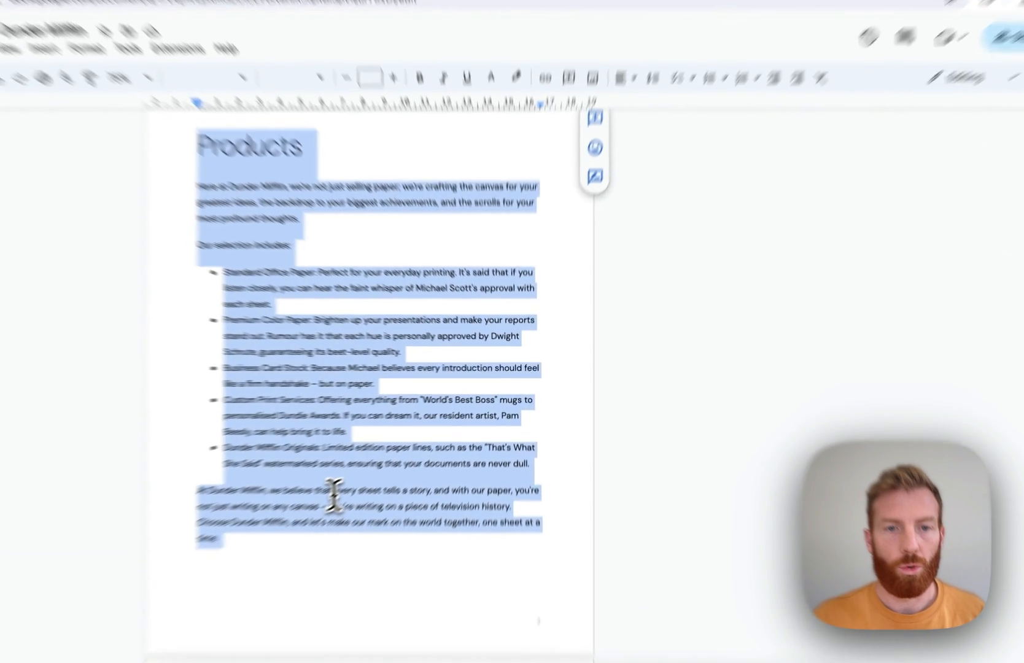
right_click(325, 505)
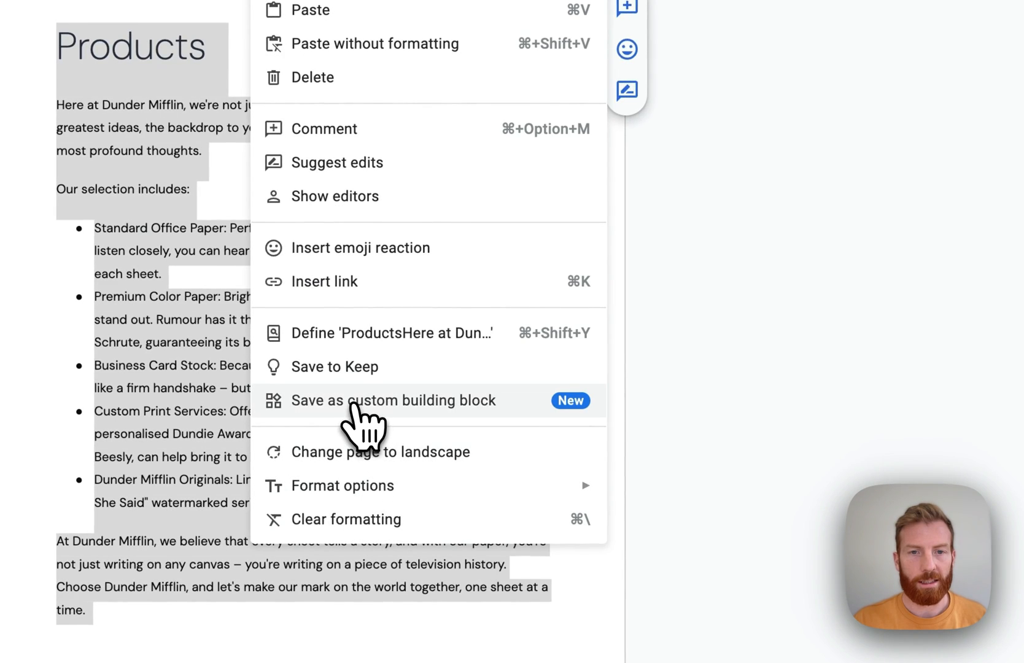
left_click(392, 400)
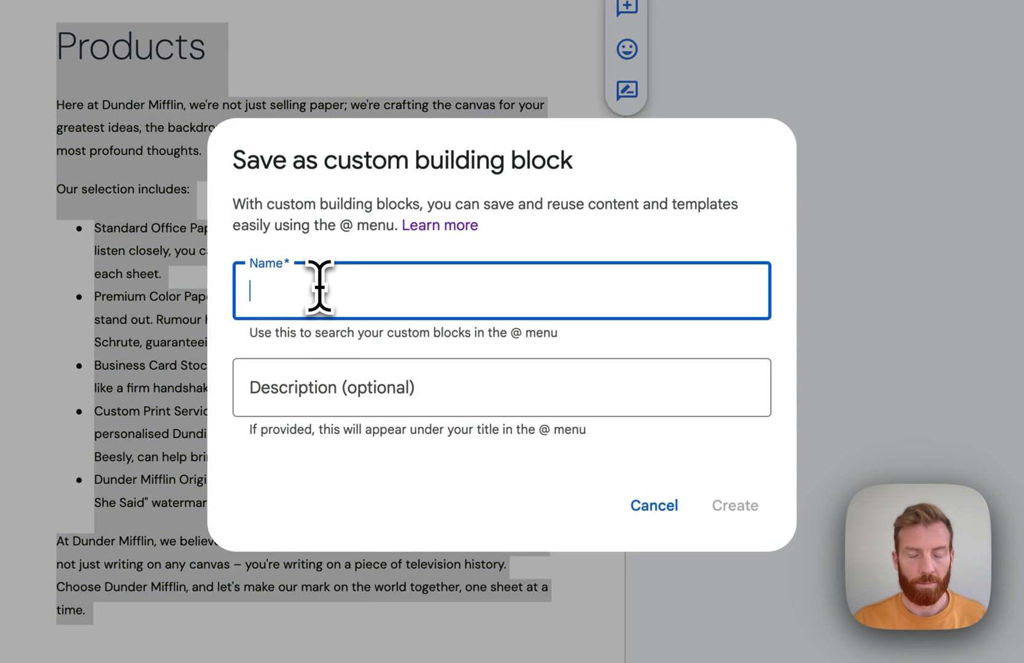
Name the block 'Products', describe it as 'A summary of all our products', and create it.
type("Products")
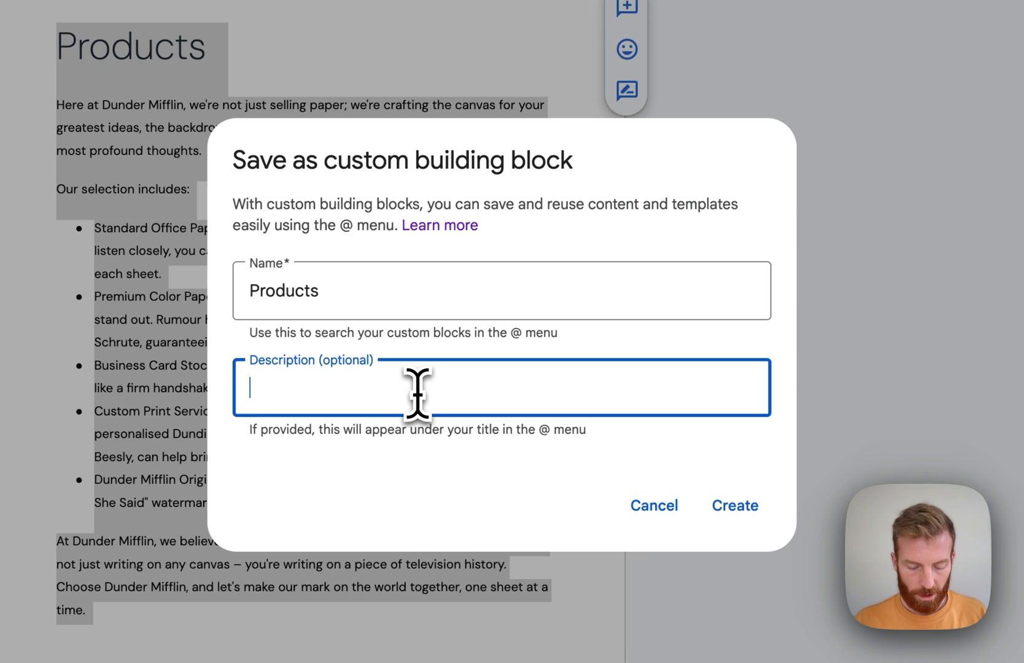
type("A summary of")
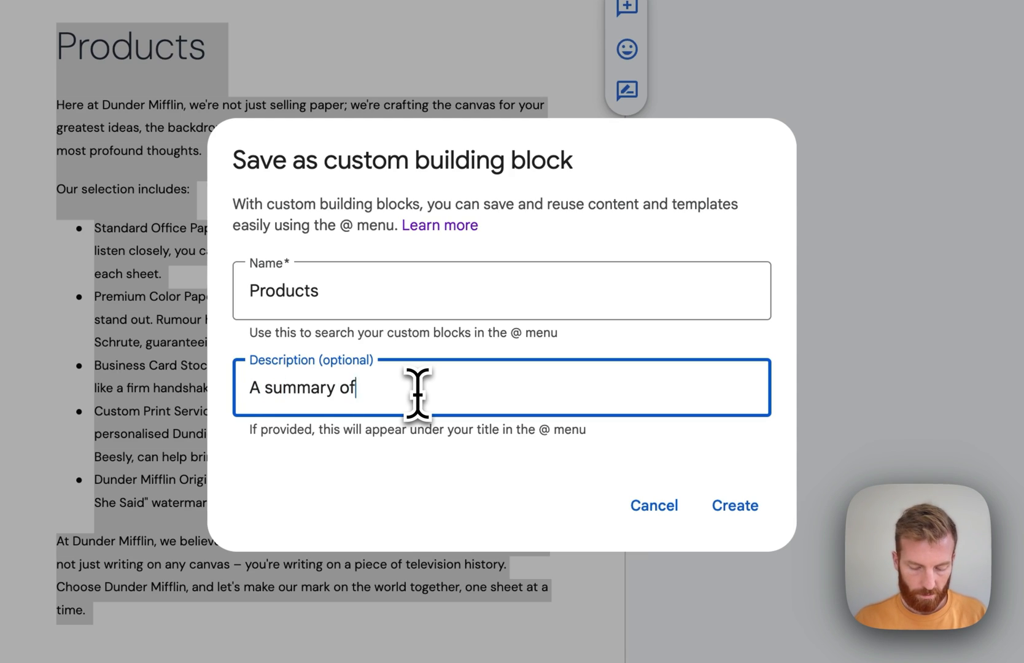
type("all our products")
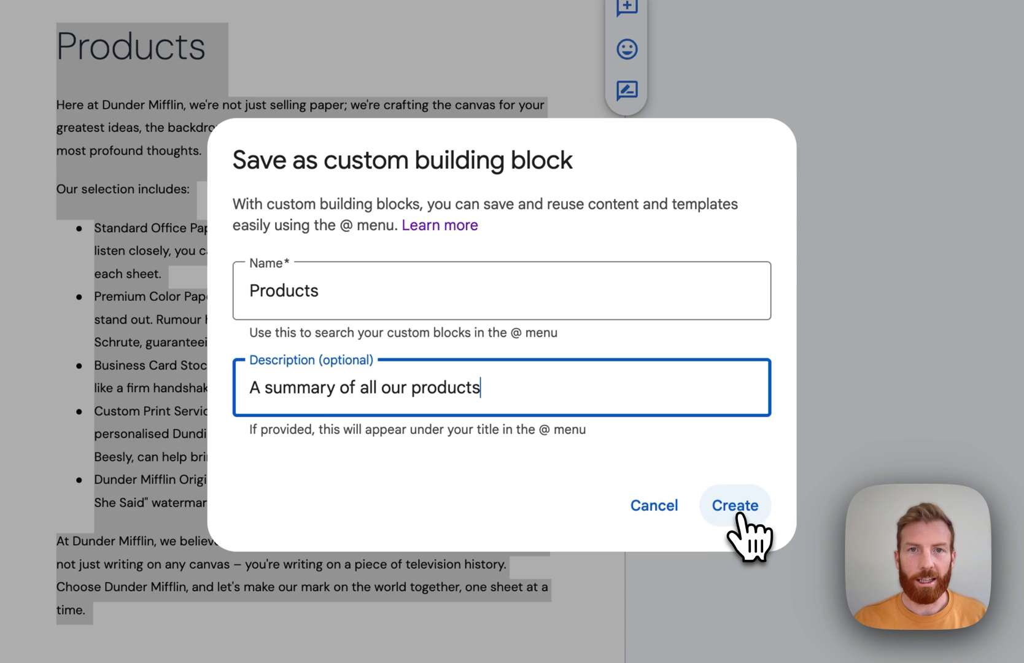
left_click(735, 505)
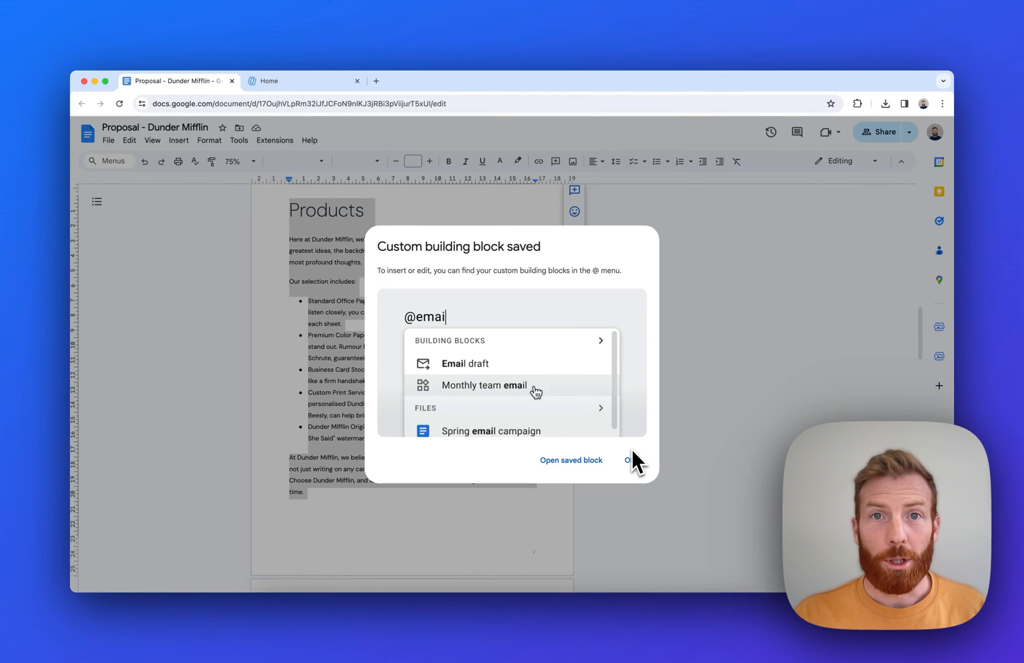
Dismiss the saved confirmation and search the @ menu for 'pro'.
left_click(629, 460)
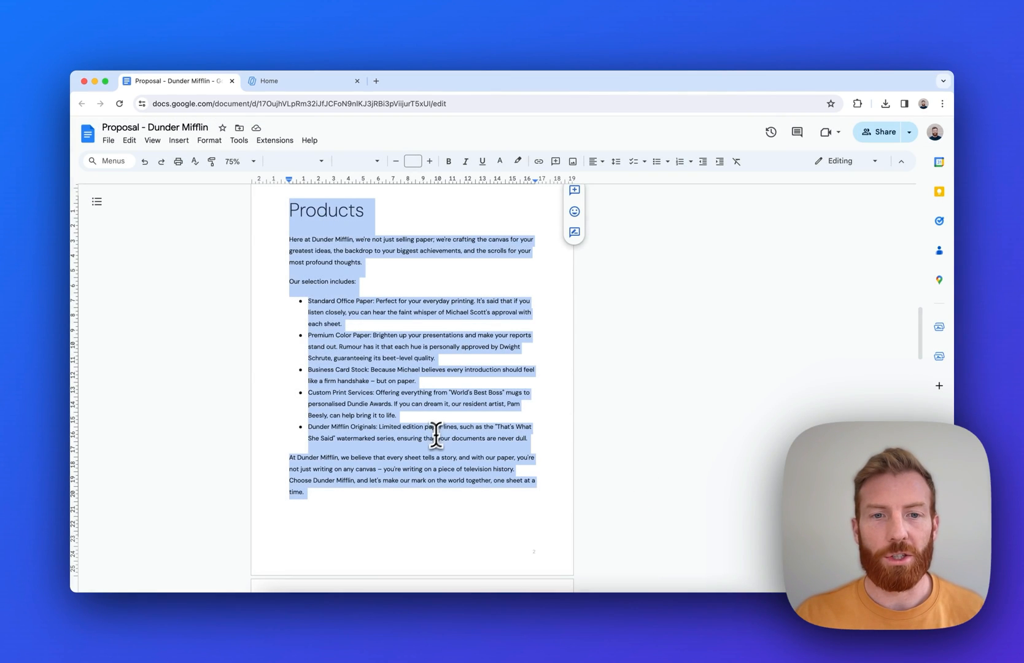
type("@")
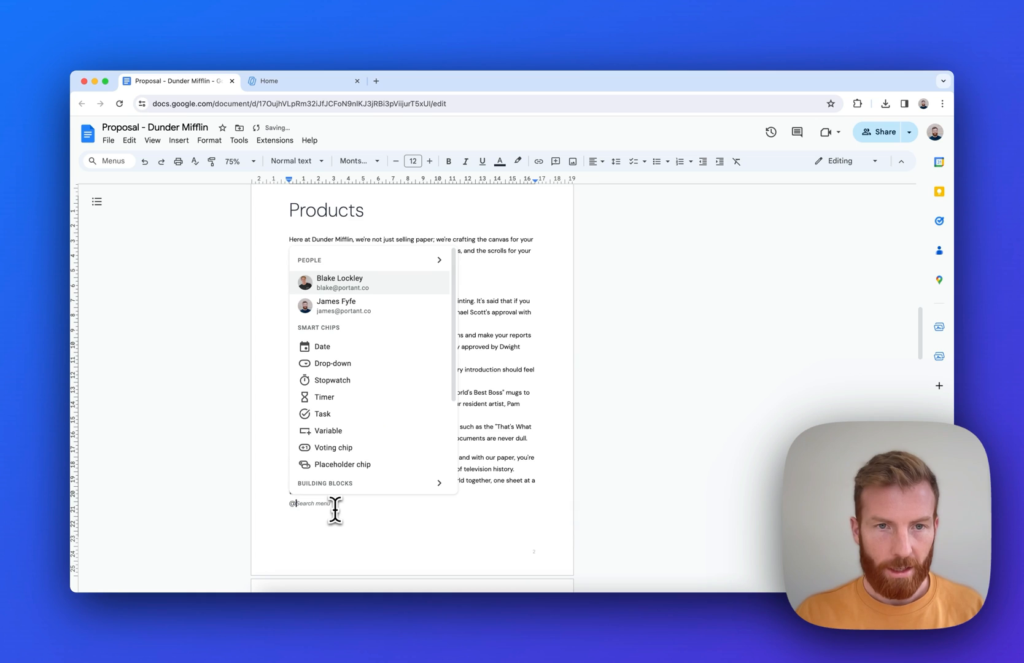
type("pro")
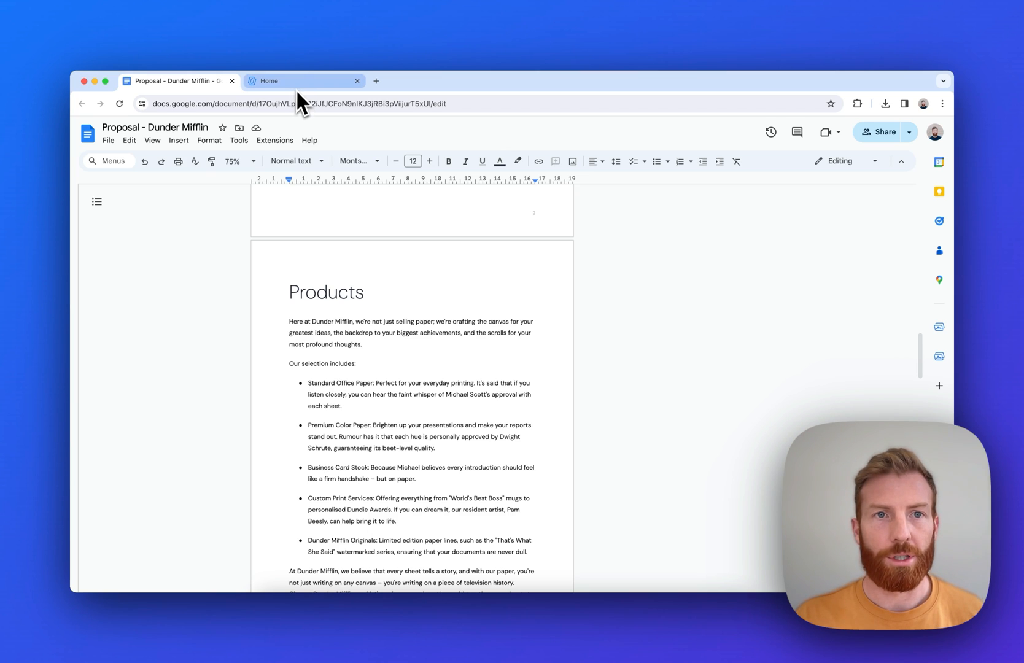
Switch to the second tab and load docs.new for a blank document.
left_click(305, 80)
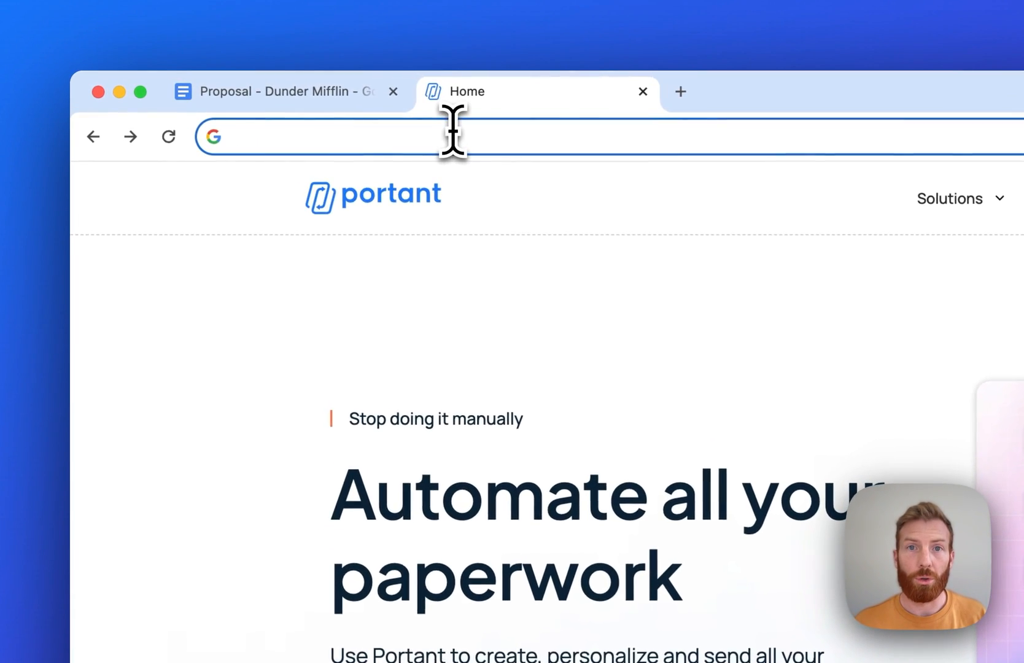
type("docs.new")
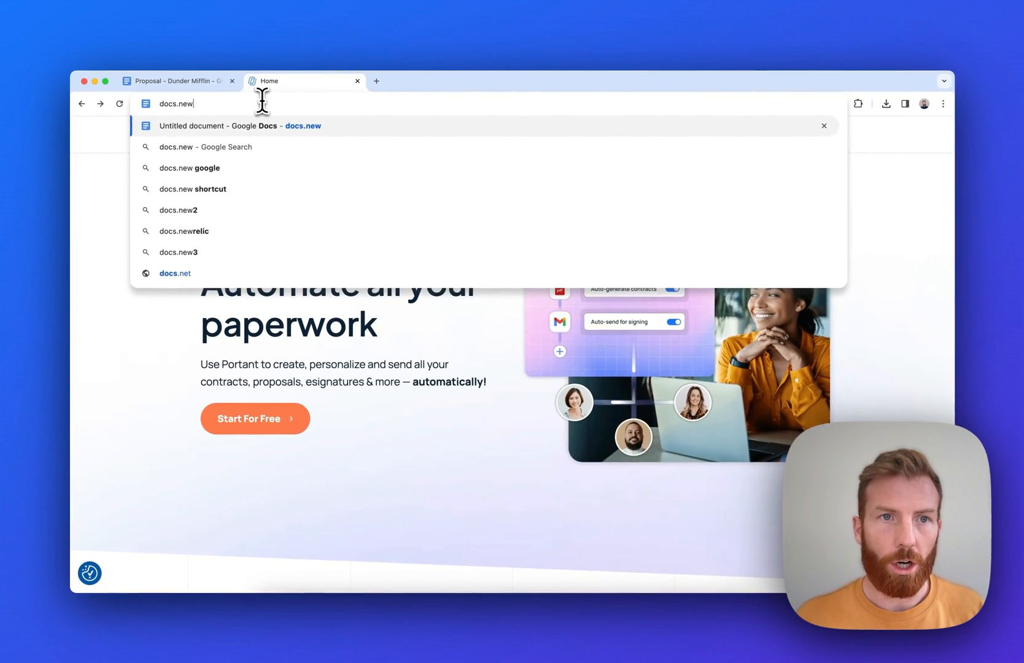
key("Enter")
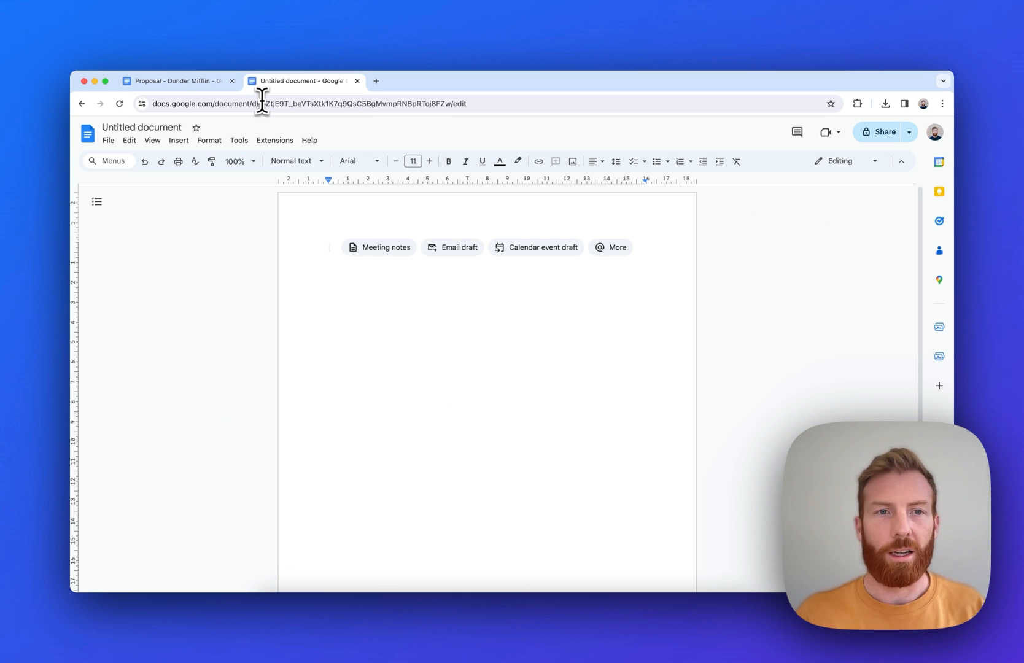
Insert the Title page, About us and Products custom building blocks using @.
type("@")
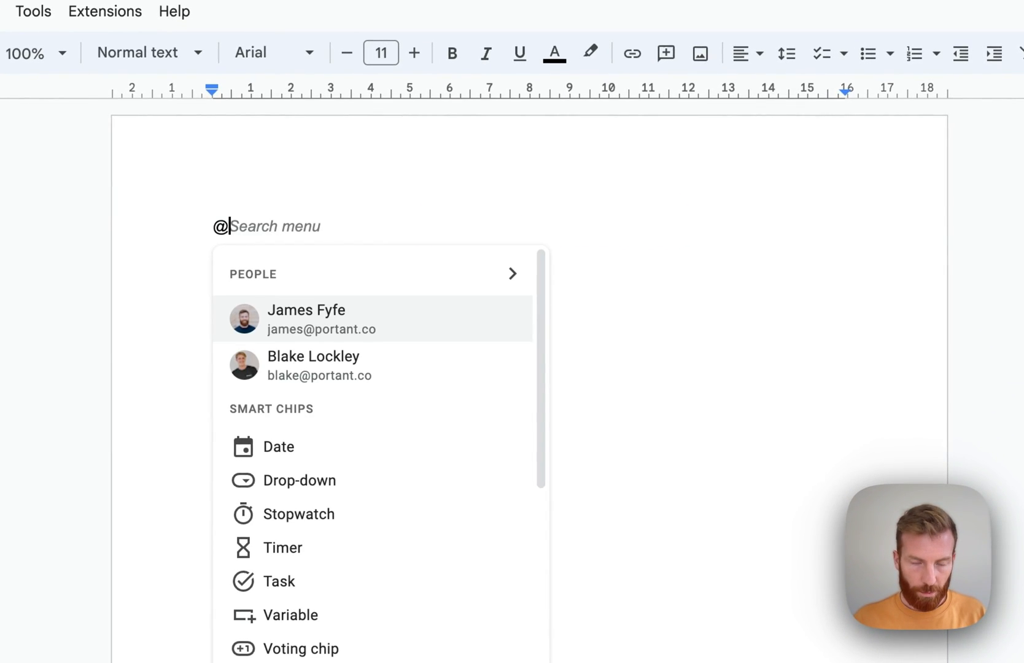
type("tit")
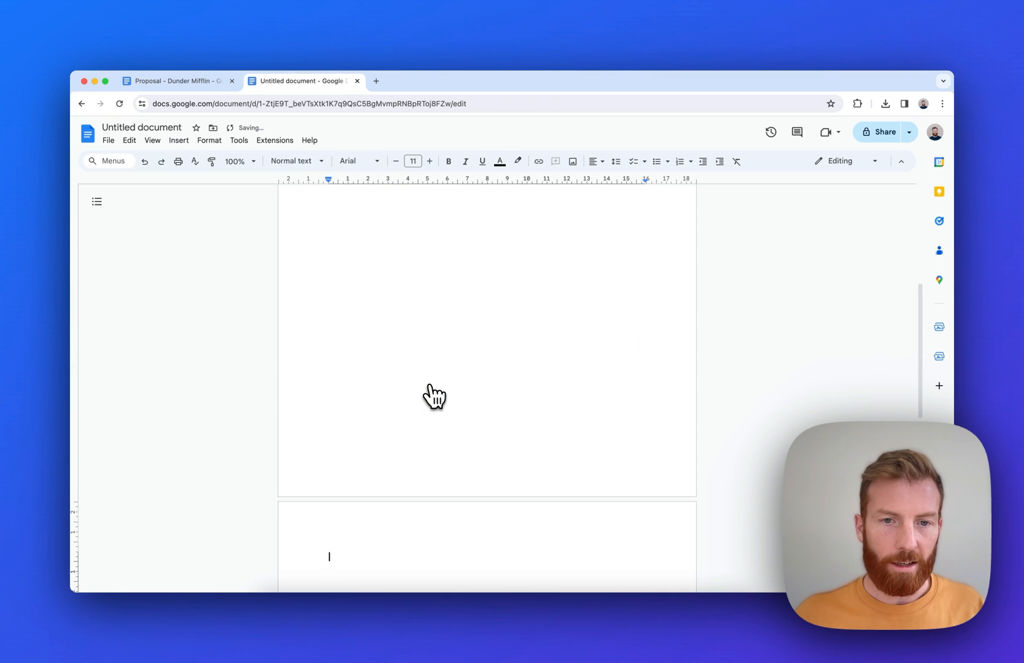
type("@")
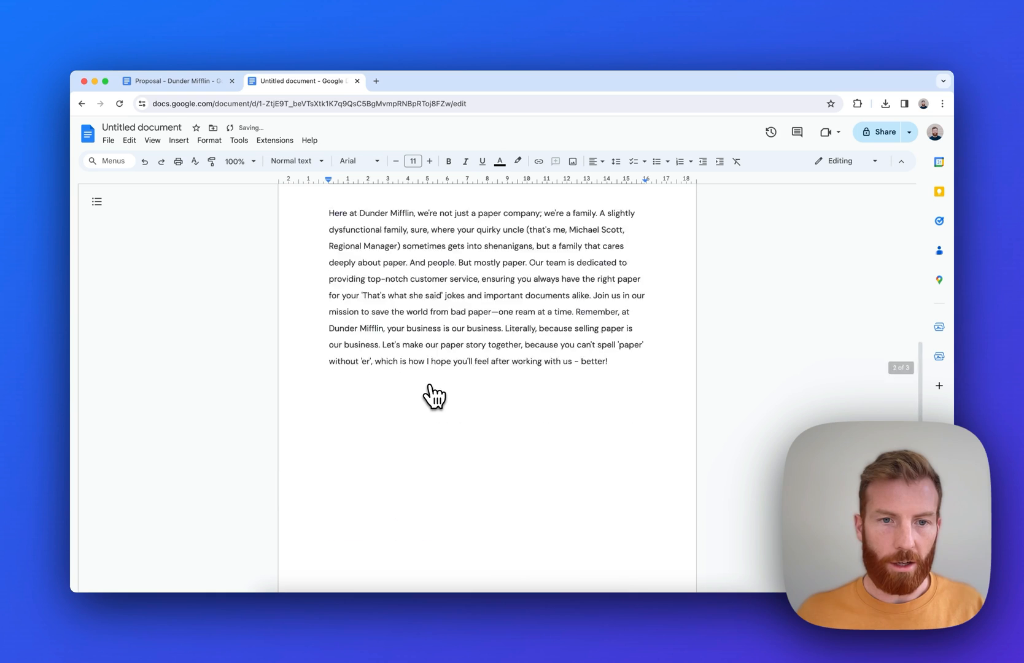
scroll("down", 3)
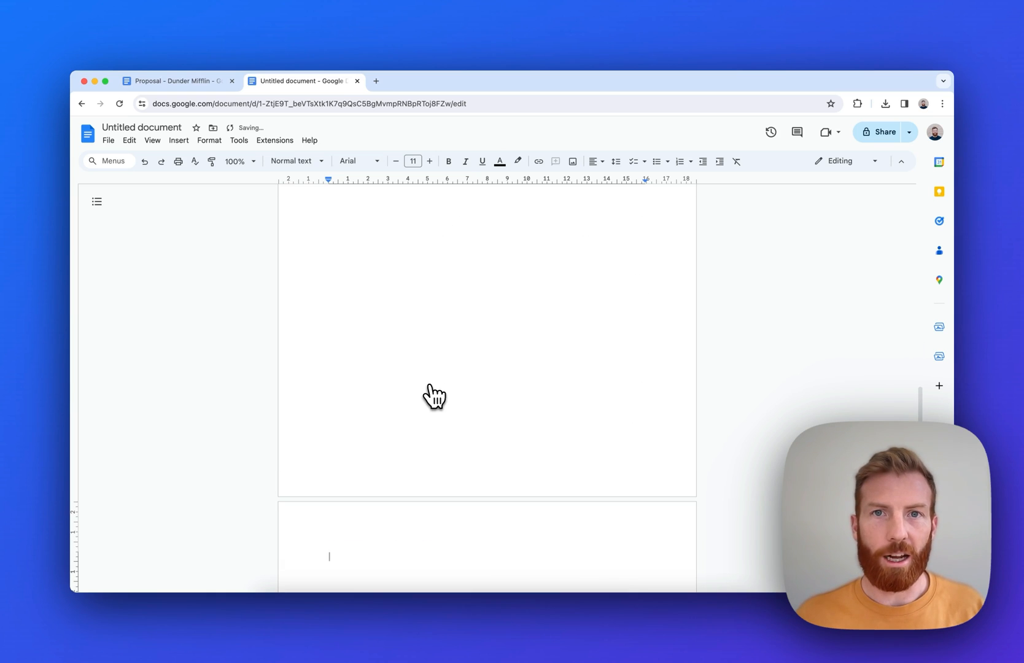
type("@product")
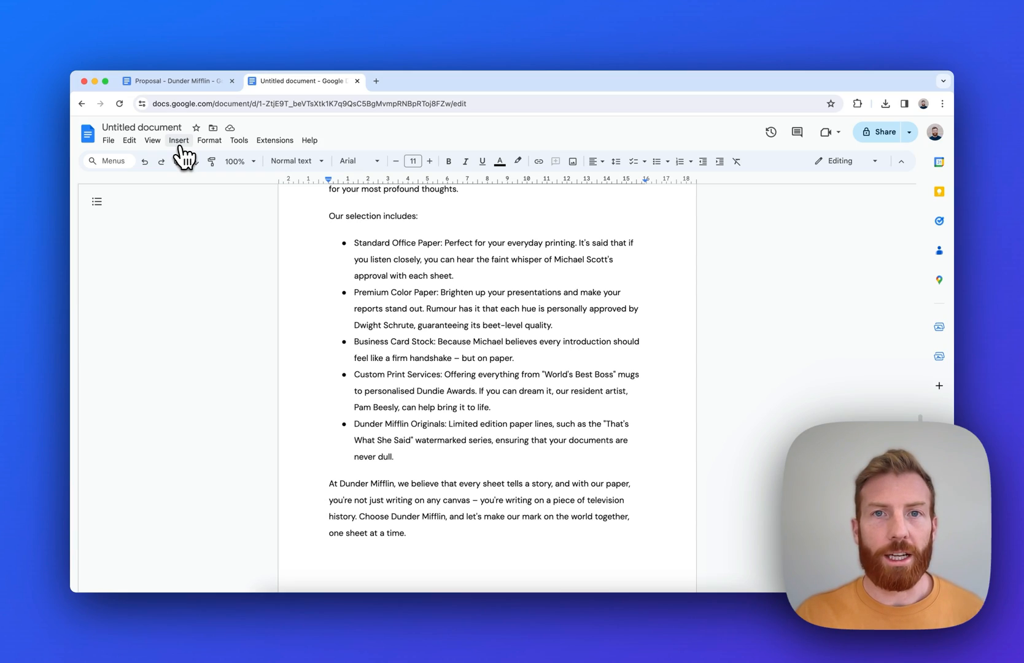
List custom building blocks from the Insert menu and open Manage custom blocks.
left_click(179, 140)
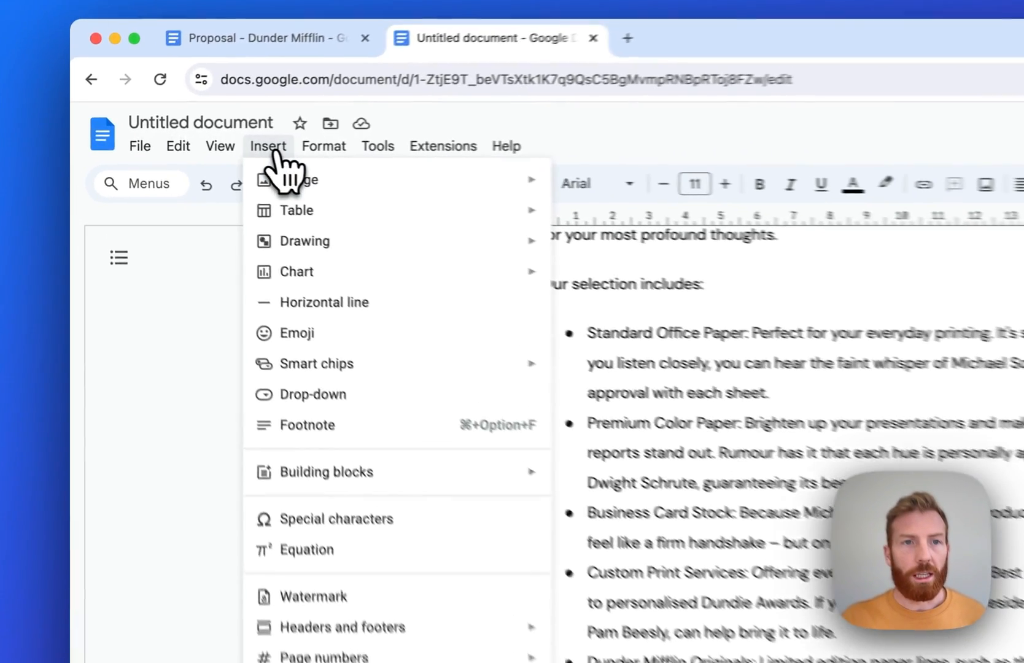
left_click(326, 472)
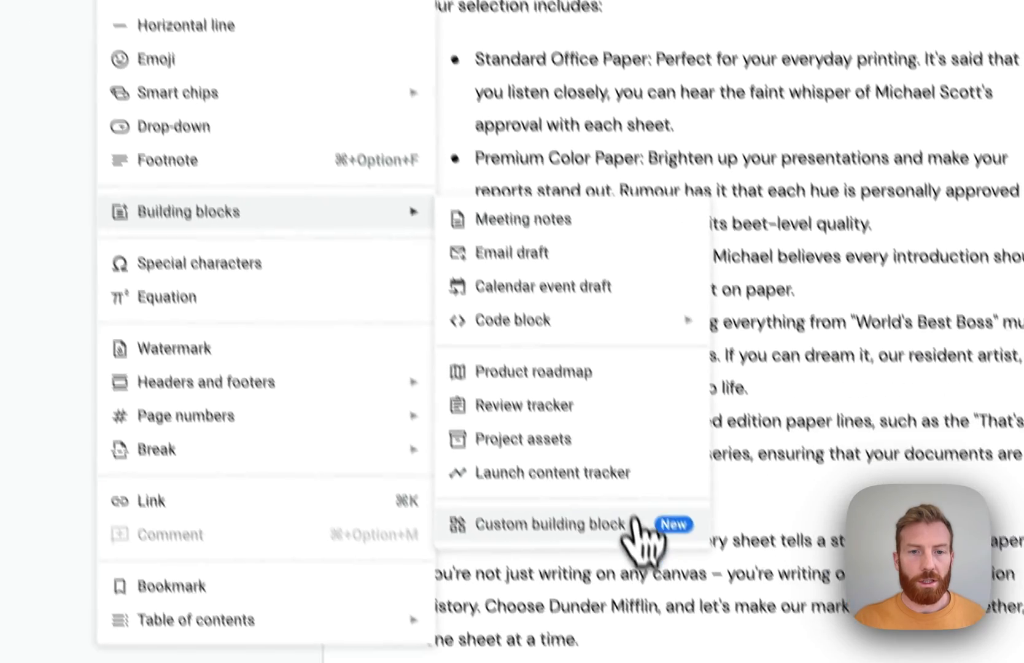
left_click(552, 524)
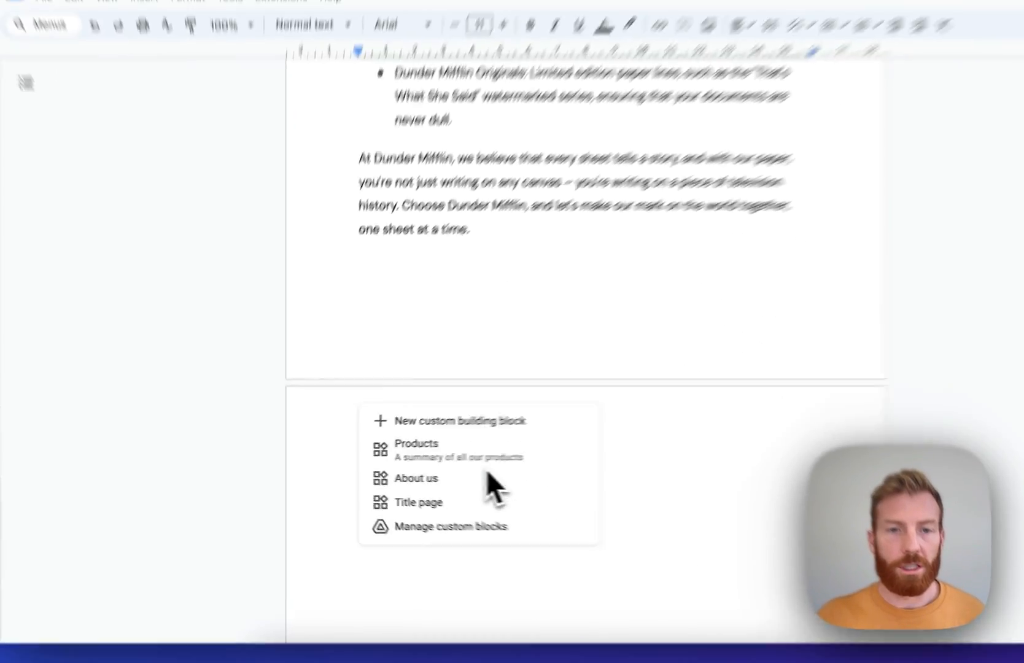
left_click(451, 526)
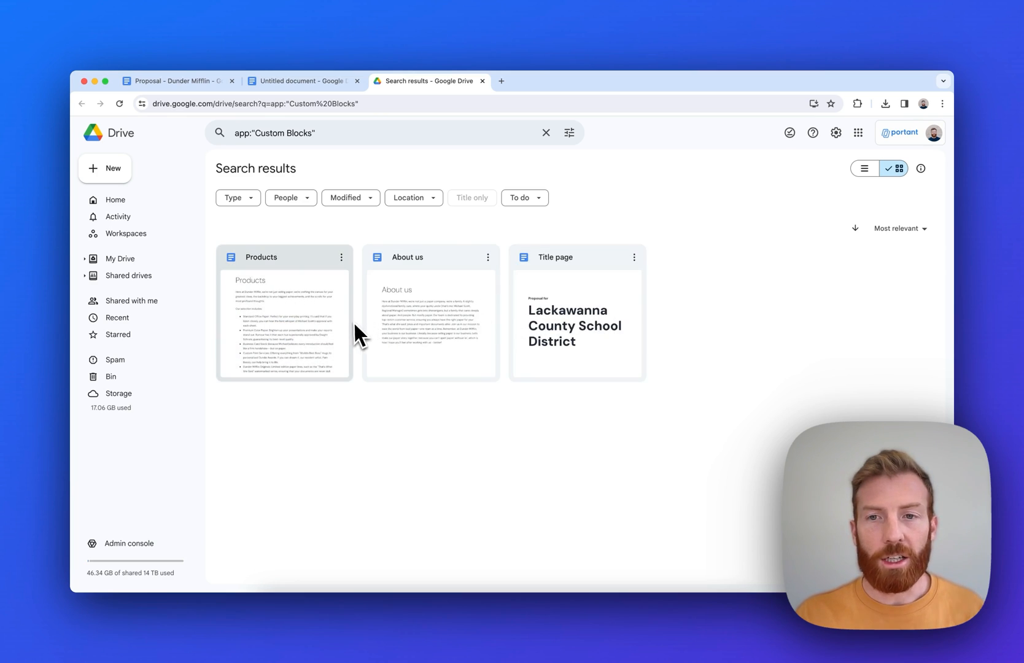
mouse_move(332, 333)
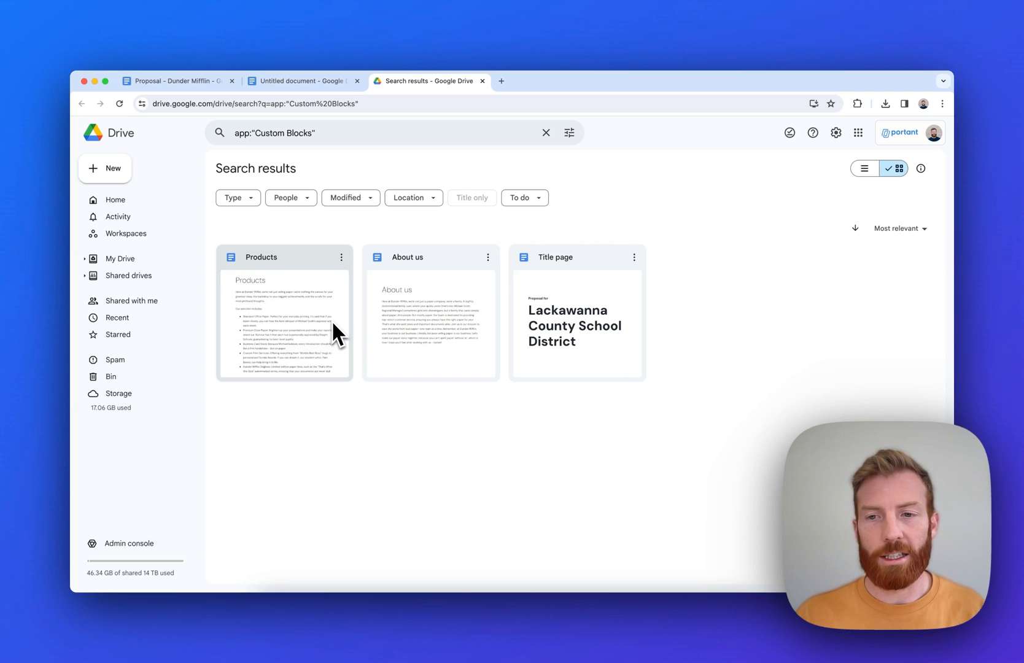